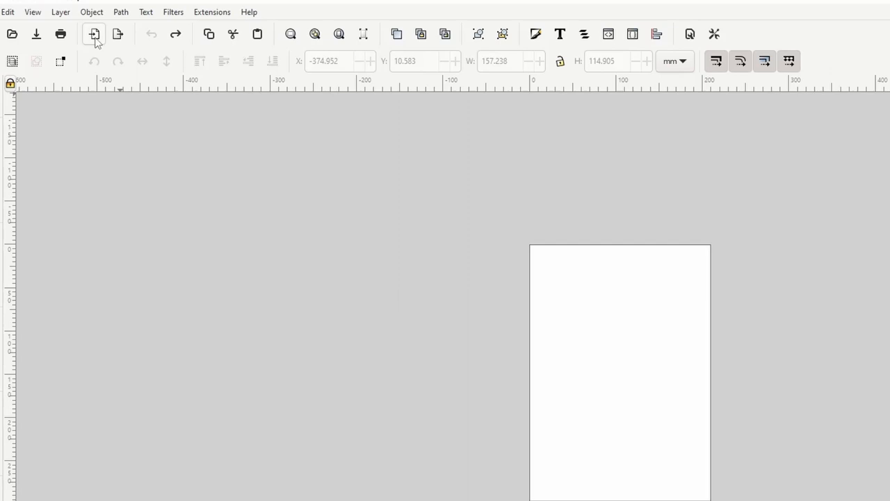
Step: Import the carrotkid picture as an embedded bitmap with default import options
{"action": "left_click", "coordinate": [94, 33]}
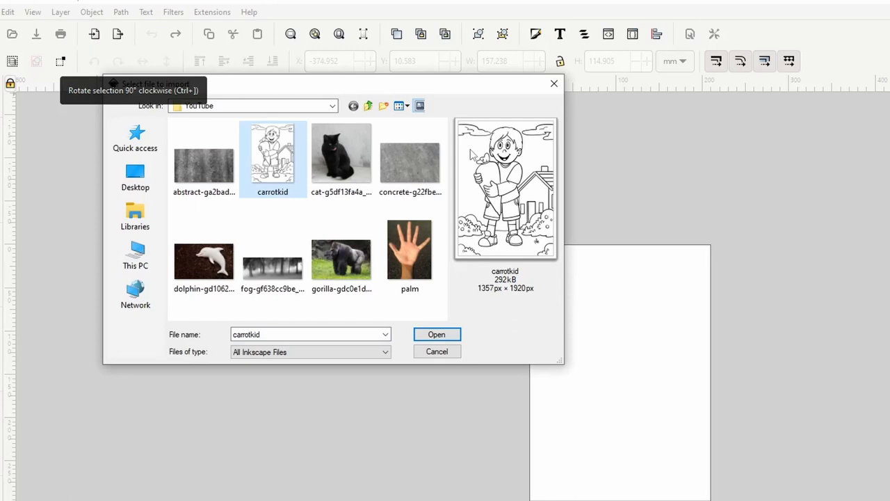
{"action": "mouse_move", "coordinate": [469, 150]}
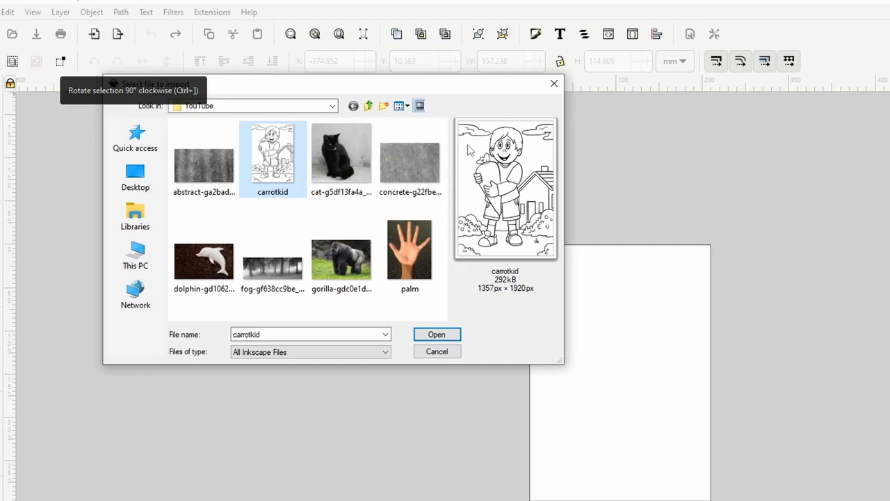
{"action": "left_click", "coordinate": [437, 334]}
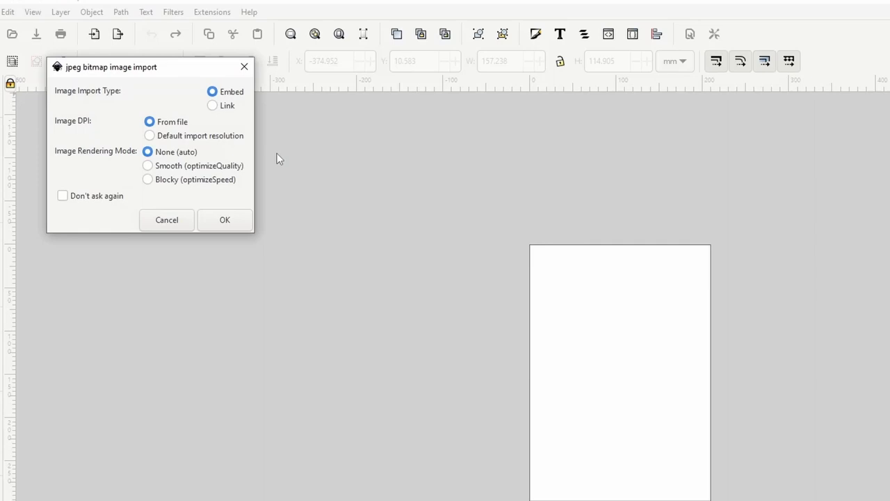
{"action": "left_click", "coordinate": [225, 220]}
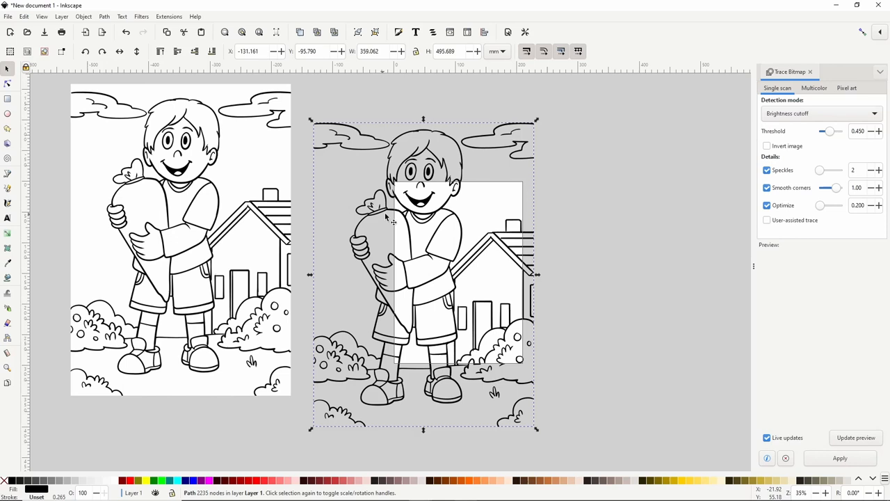
{"action": "mouse_move", "coordinate": [442, 393]}
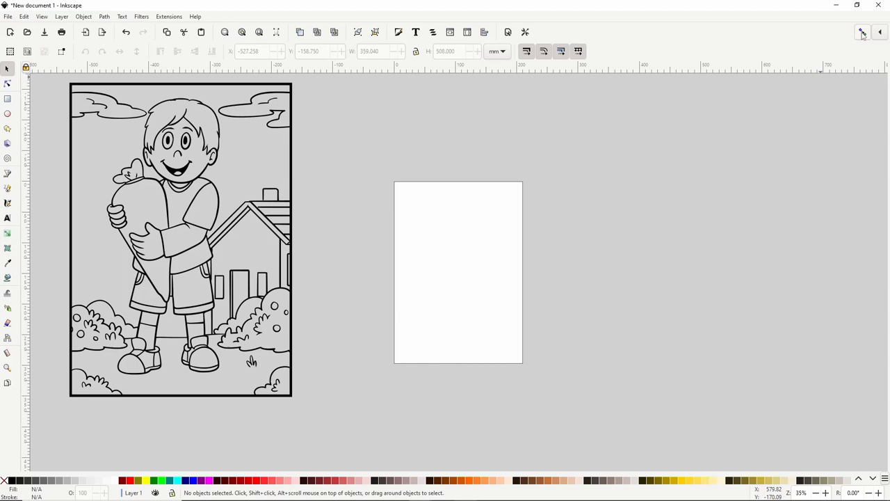
{"action": "mouse_move", "coordinate": [317, 202]}
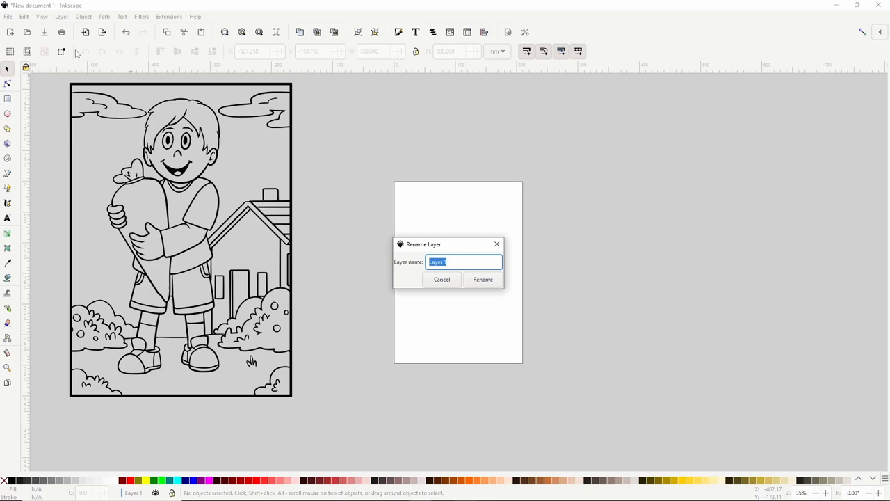
Step: Rename the current layer to Line Art and add a Colors layer below it
{"action": "left_click", "coordinate": [482, 278]}
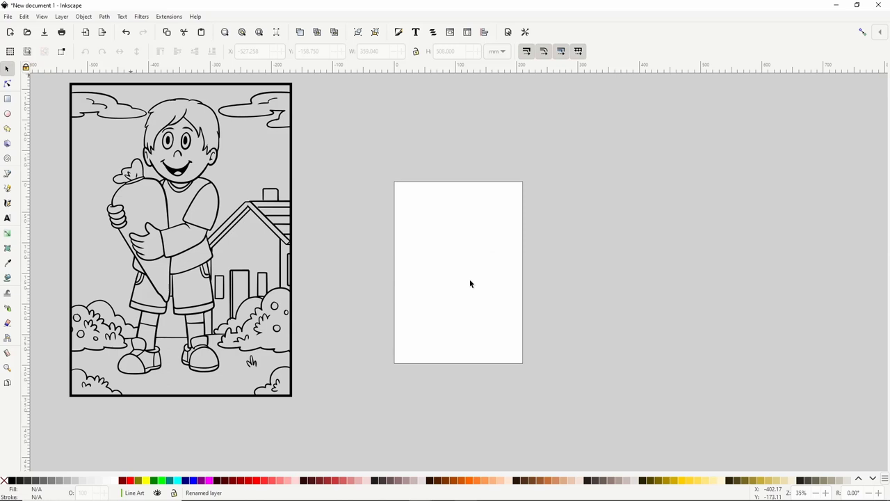
{"action": "left_click", "coordinate": [61, 17]}
{"action": "type", "text": "Colors"}
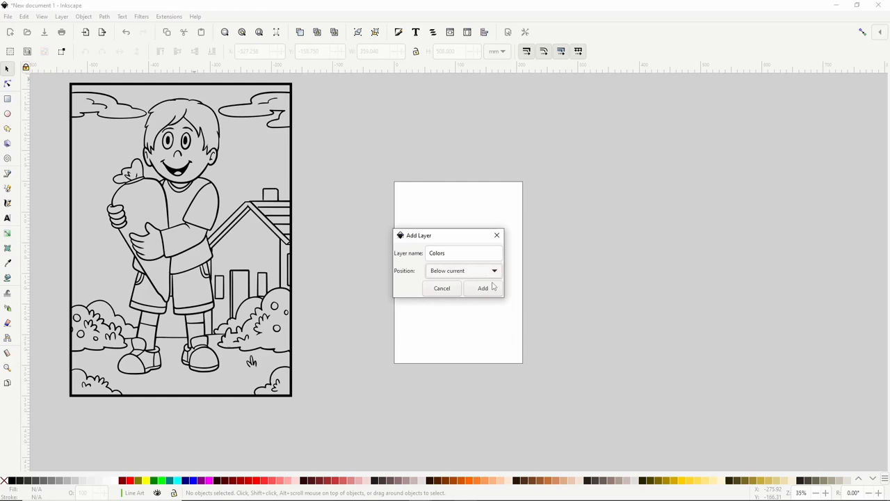
{"action": "left_click", "coordinate": [482, 288]}
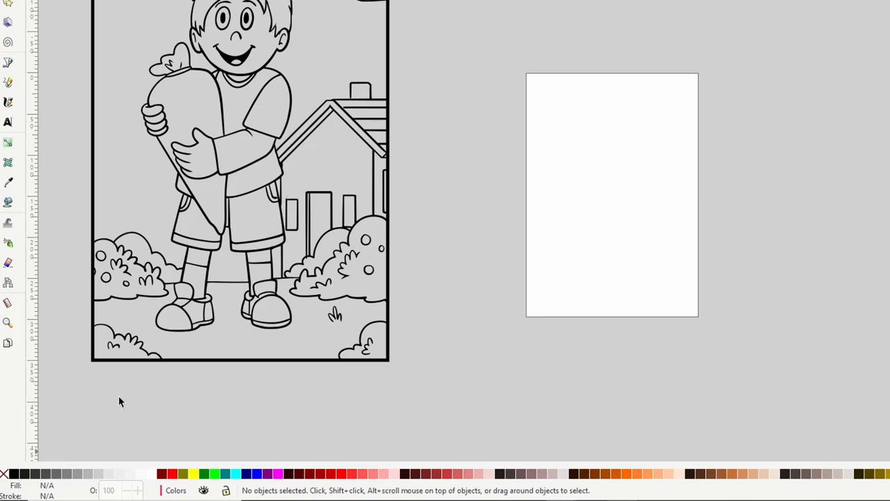
Step: Fill the top-left cloud red with the Paint Bucket tool
{"action": "left_click", "coordinate": [9, 277]}
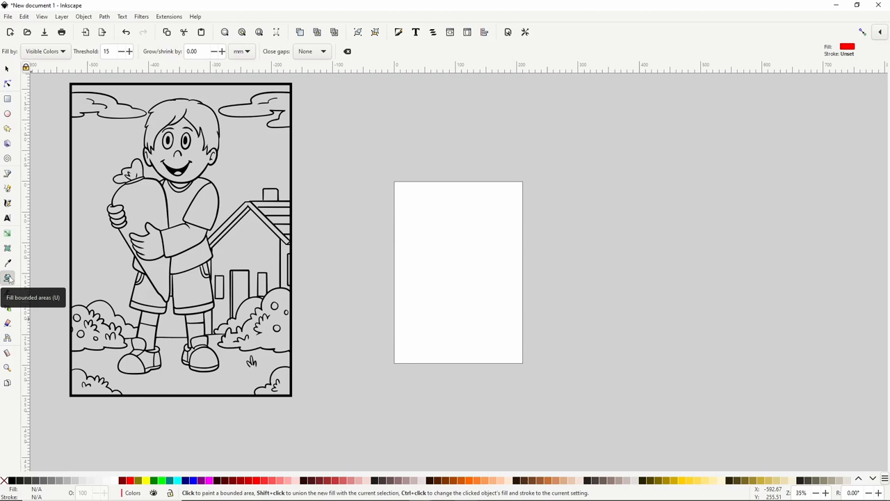
{"action": "left_click", "coordinate": [111, 105]}
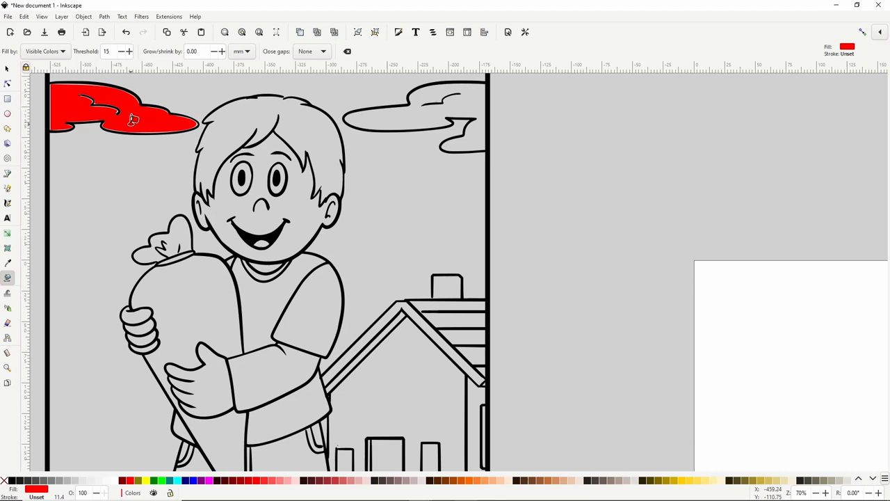
{"action": "mouse_move", "coordinate": [141, 123]}
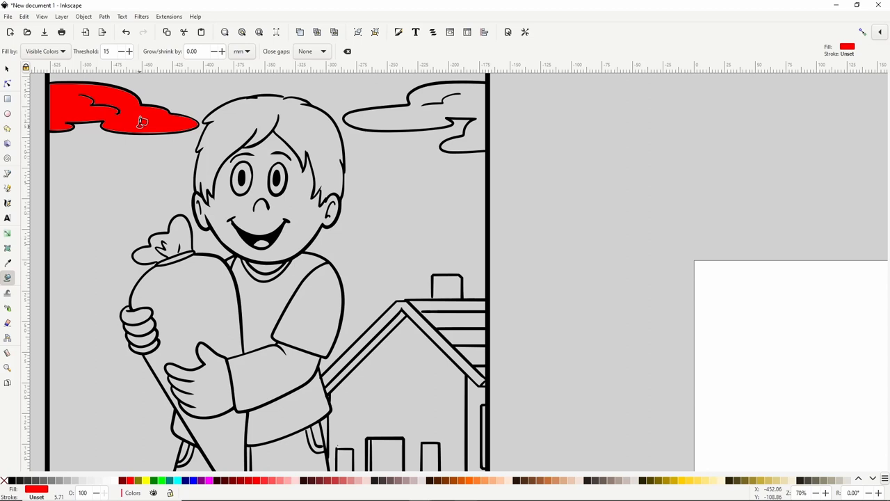
{"action": "mouse_move", "coordinate": [202, 47]}
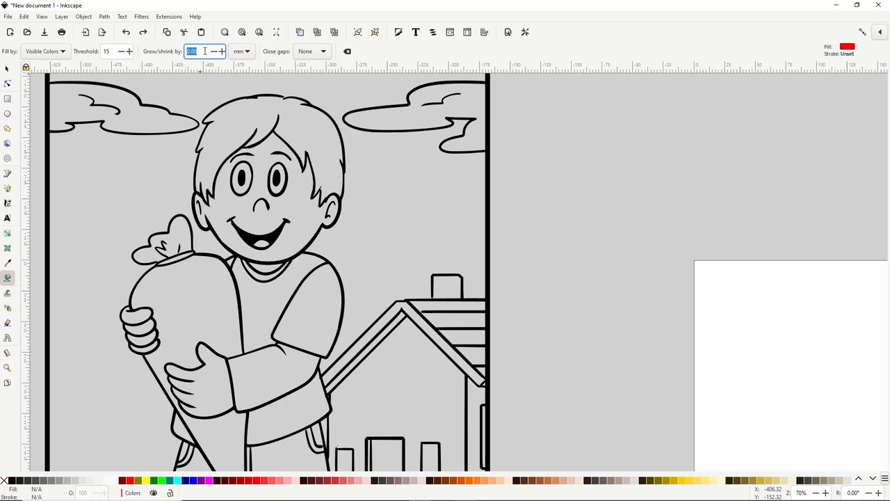
{"action": "left_click", "coordinate": [125, 108]}
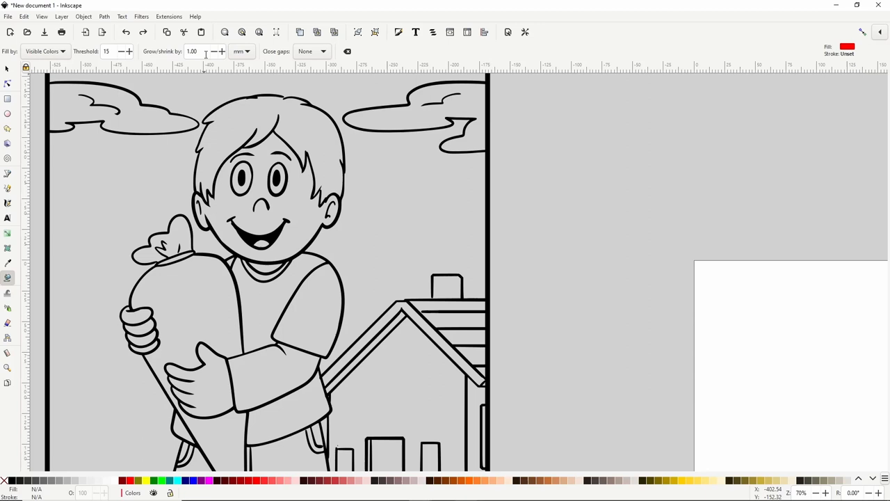
{"action": "left_click", "coordinate": [122, 94]}
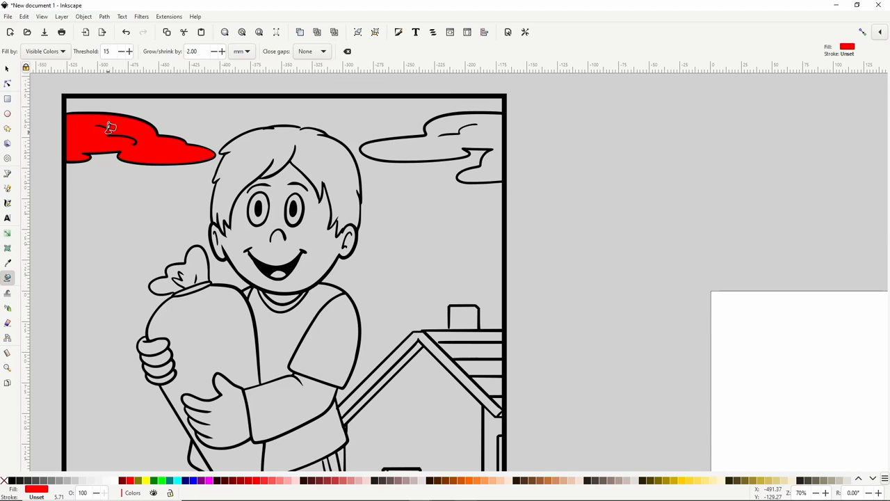
{"action": "scroll", "scroll_direction": "down", "scroll_amount": 3}
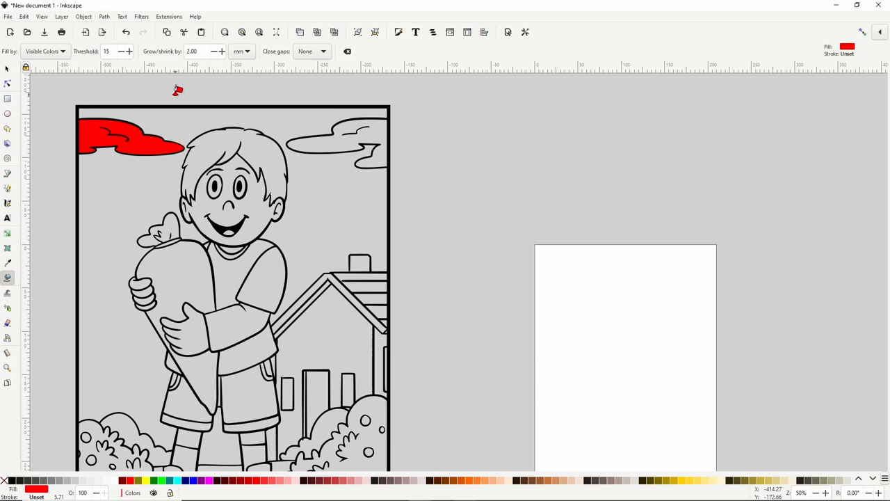
{"action": "mouse_move", "coordinate": [117, 153]}
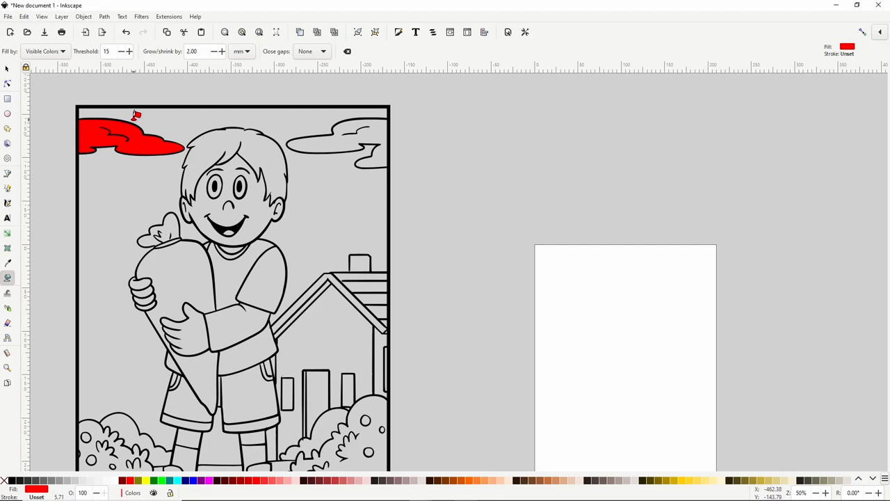
{"action": "mouse_move", "coordinate": [129, 480]}
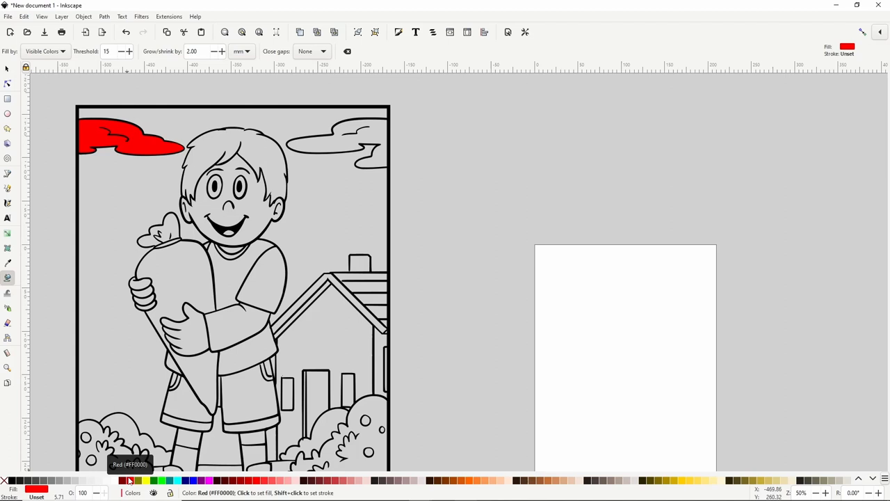
{"action": "mouse_move", "coordinate": [114, 479]}
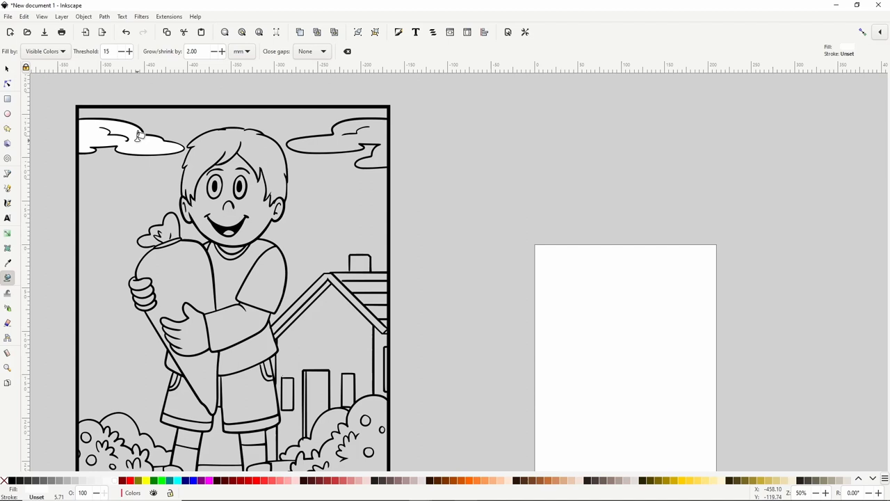
{"action": "mouse_move", "coordinate": [325, 142]}
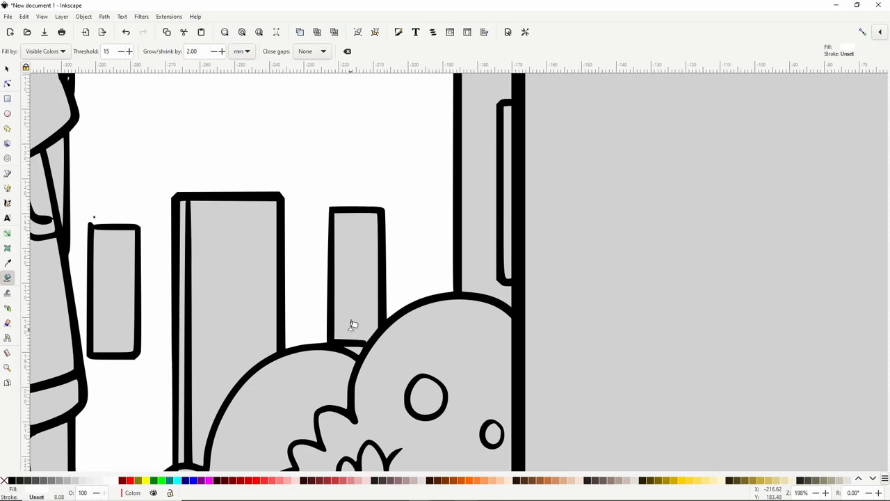
{"action": "left_click", "coordinate": [353, 345]}
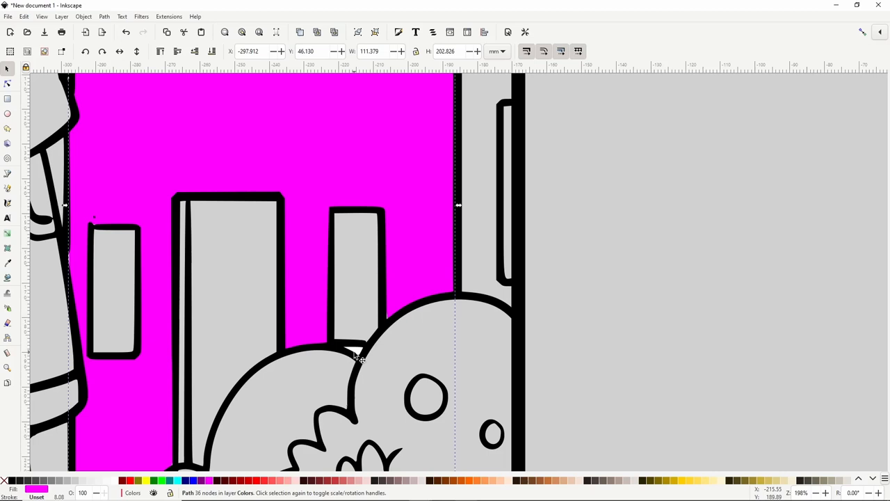
{"action": "left_click", "coordinate": [9, 276]}
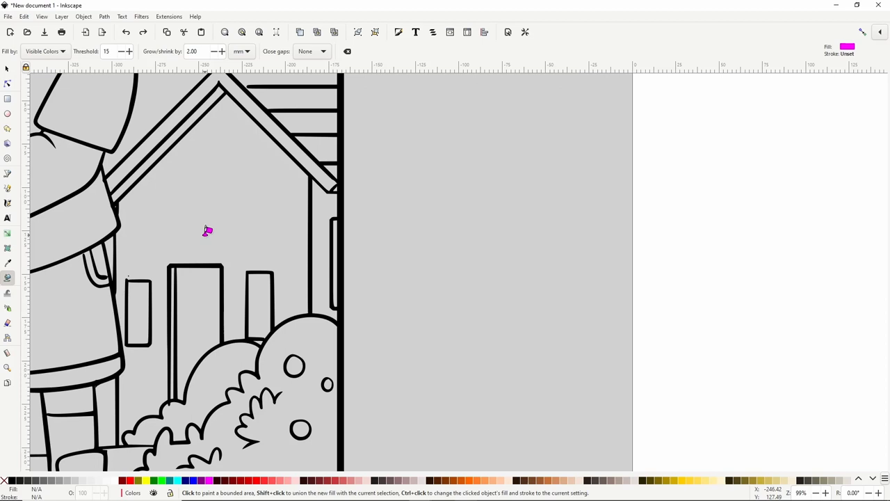
{"action": "left_click", "coordinate": [207, 231]}
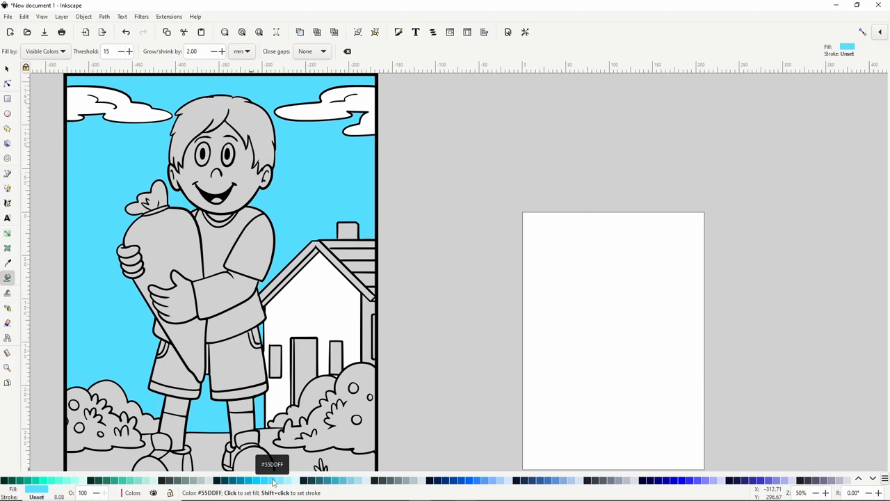
Step: Fill the sky with the #55DDFF swatch and lighten it in Fill and Stroke
{"action": "left_click", "coordinate": [397, 32]}
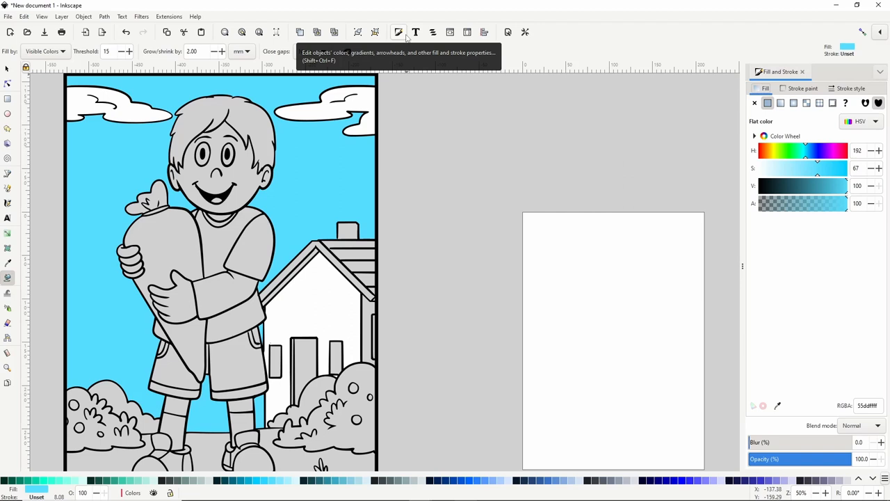
{"action": "left_click_drag", "start_coordinate": [817, 167], "coordinate": [793, 167]}
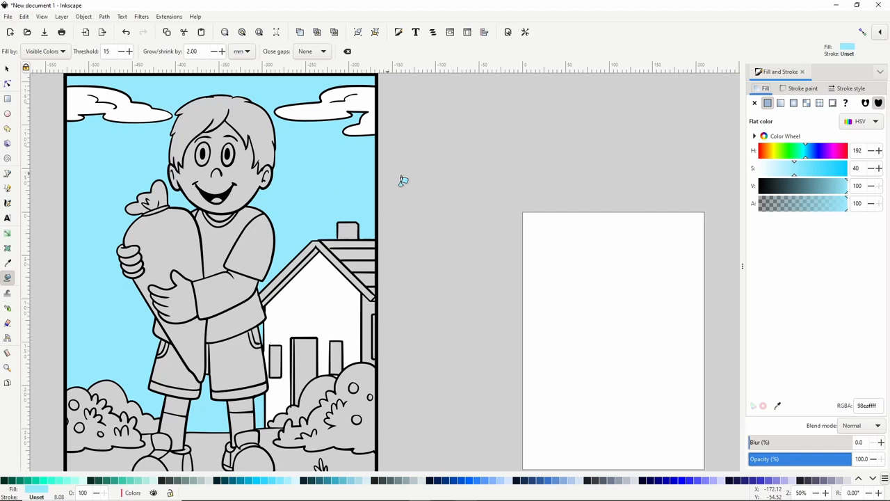
Step: Lower the sky's saturation, then pick red from the drawing and fill the next shoe section
{"action": "left_click", "coordinate": [209, 139]}
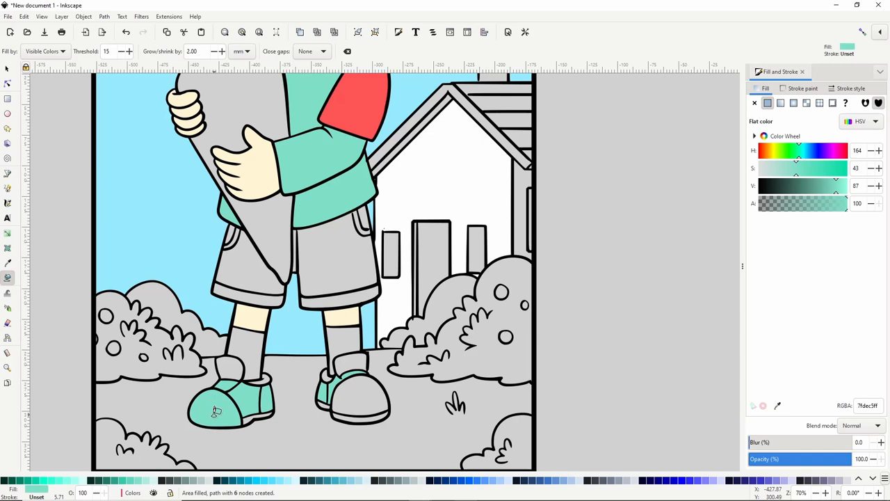
{"action": "left_click", "coordinate": [8, 263]}
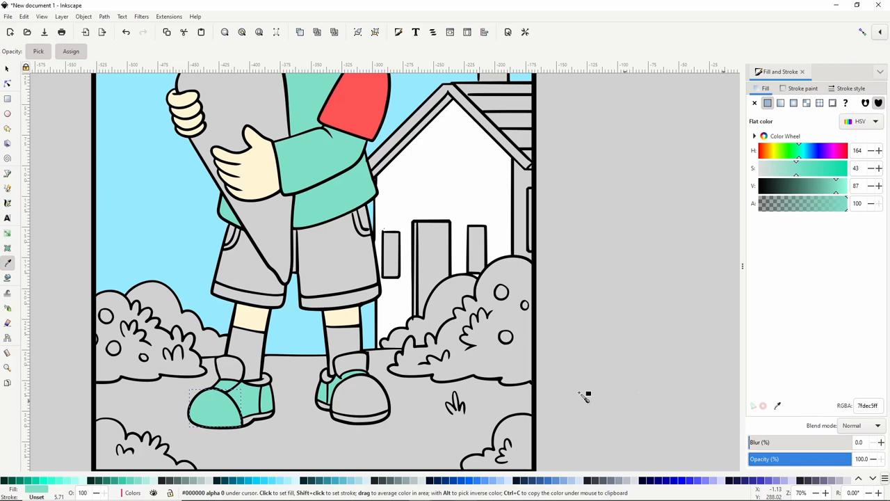
{"action": "left_click", "coordinate": [327, 373]}
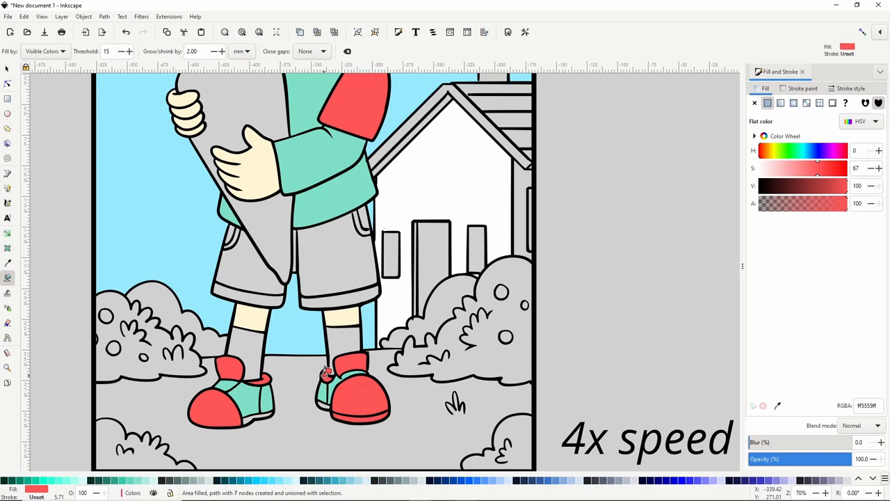
{"action": "left_click", "coordinate": [299, 257]}
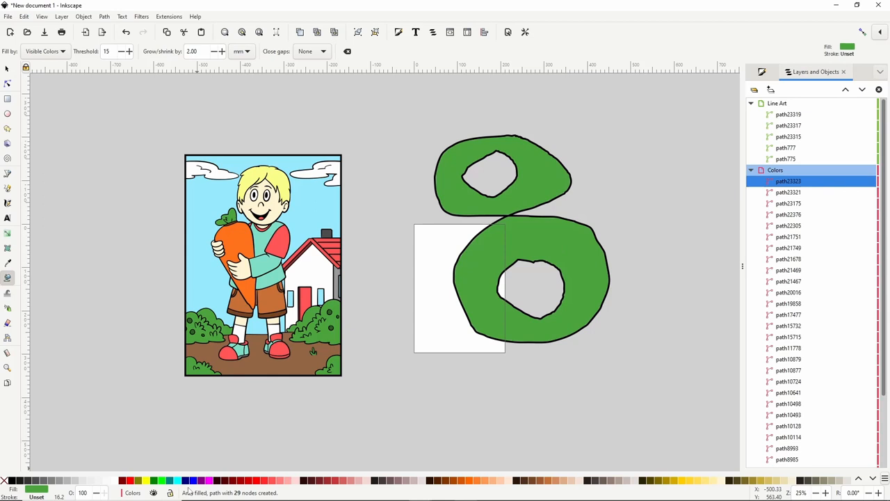
Step: Choose a palette swatch for the next blob ring fill
{"action": "left_click", "coordinate": [178, 481]}
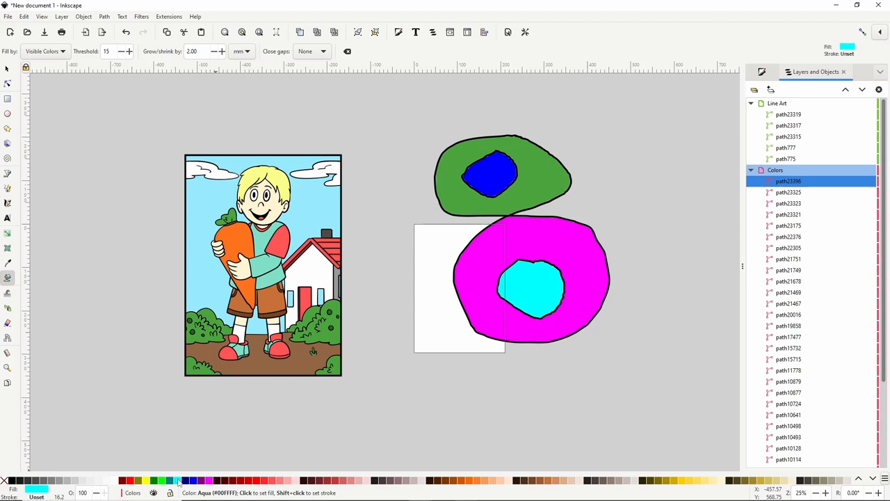